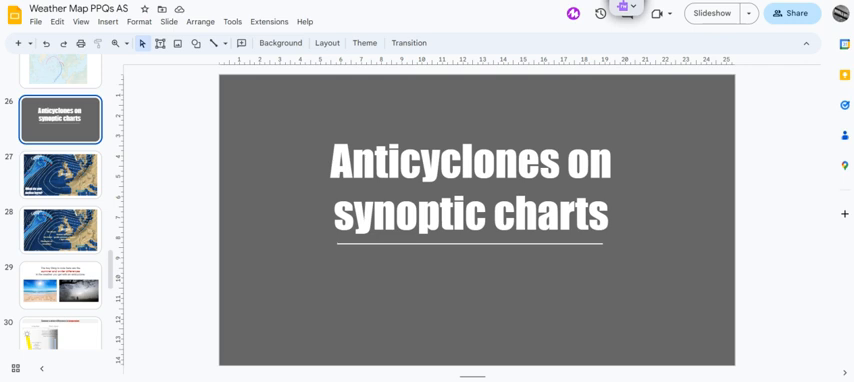
Advance to the synoptic chart slide asking 'What do you notice here?'.
click(60, 176)
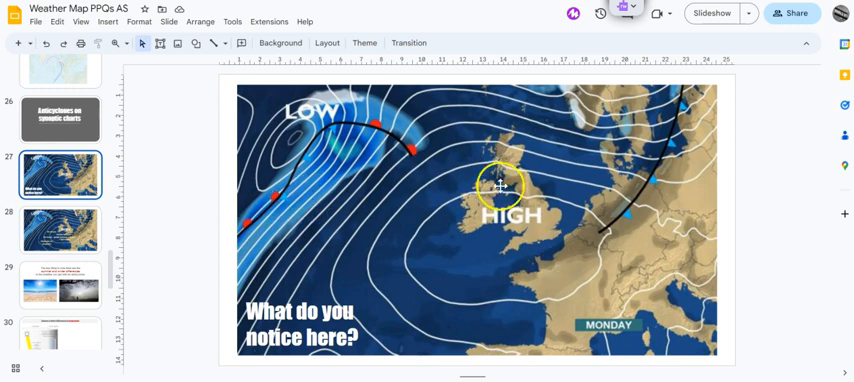
Reveal the annotated HIGH map: no clouds, no fronts, clockwise circulation, light winds.
drag(500, 184, 466, 244)
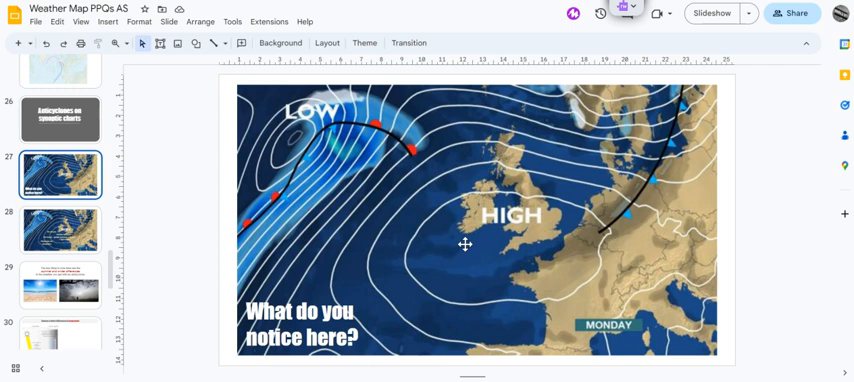
click(60, 230)
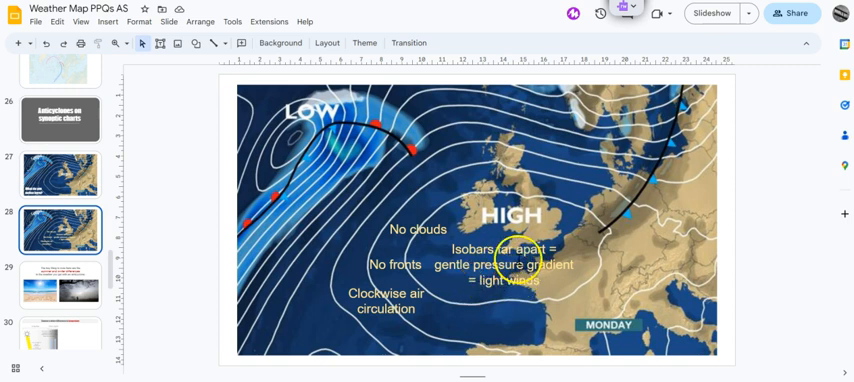
click(518, 308)
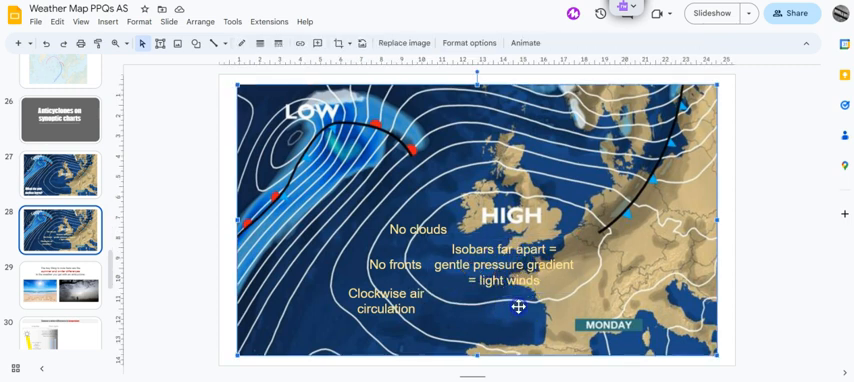
mouse_move(520, 316)
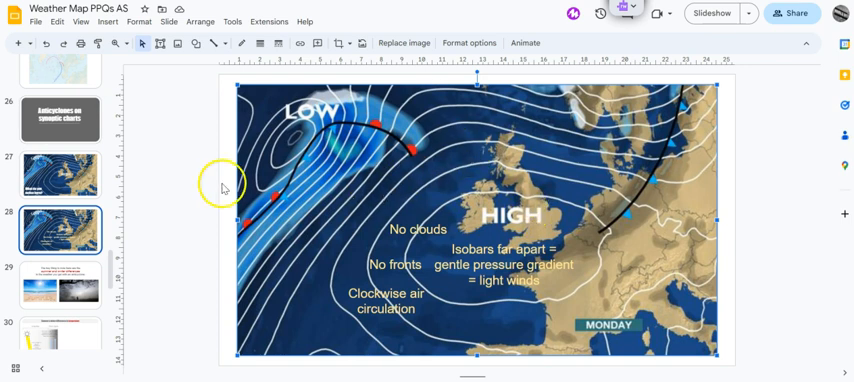
mouse_move(256, 226)
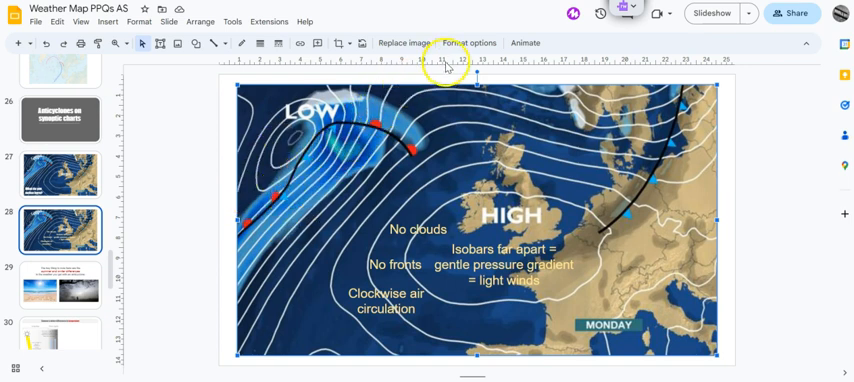
mouse_move(698, 170)
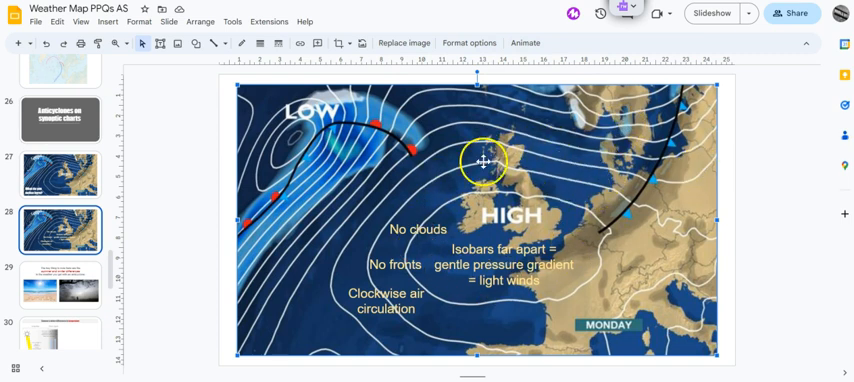
mouse_move(400, 264)
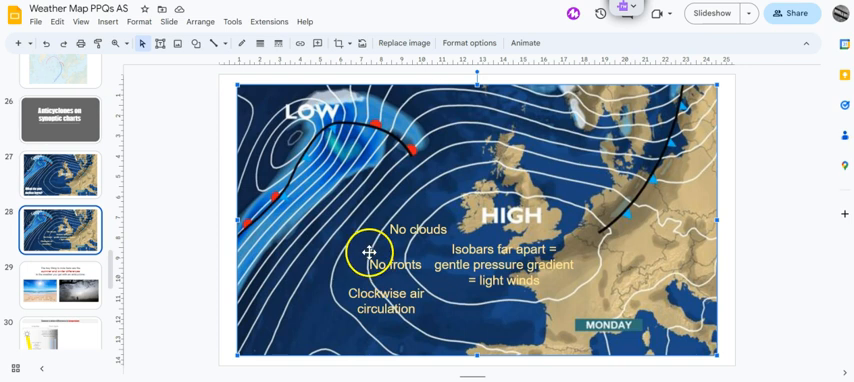
Trace over the pressure map while explaining, then move to slide 29 on summer and winter differences.
drag(368, 252, 368, 228)
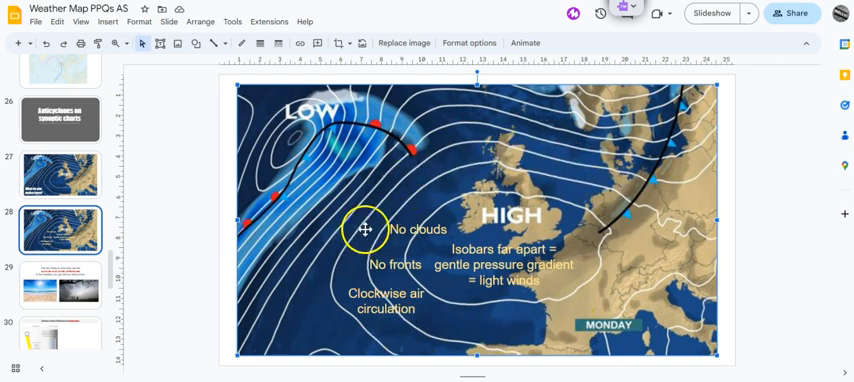
drag(368, 228, 520, 156)
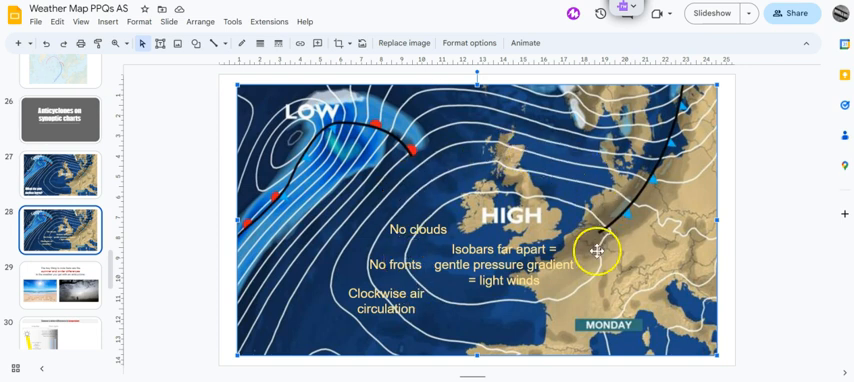
drag(598, 250, 404, 214)
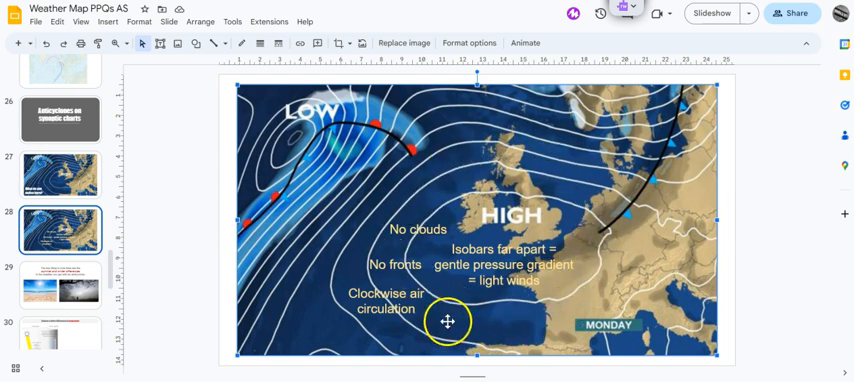
drag(448, 320, 412, 186)
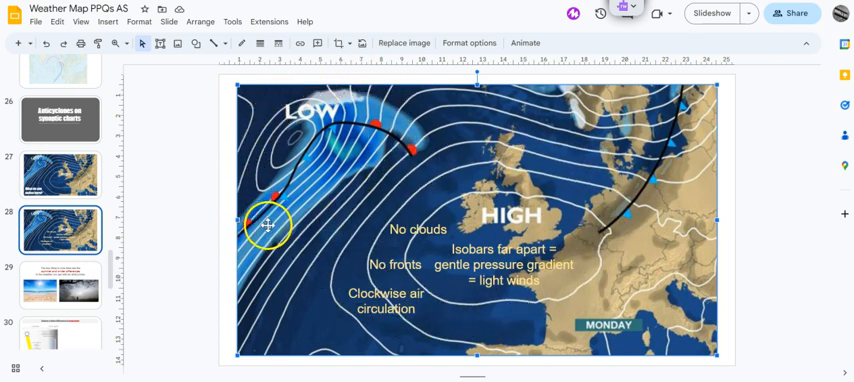
drag(268, 226, 324, 112)
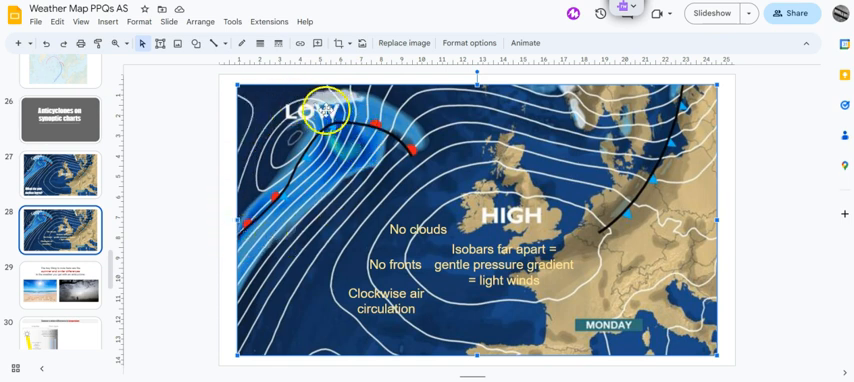
drag(320, 116, 336, 96)
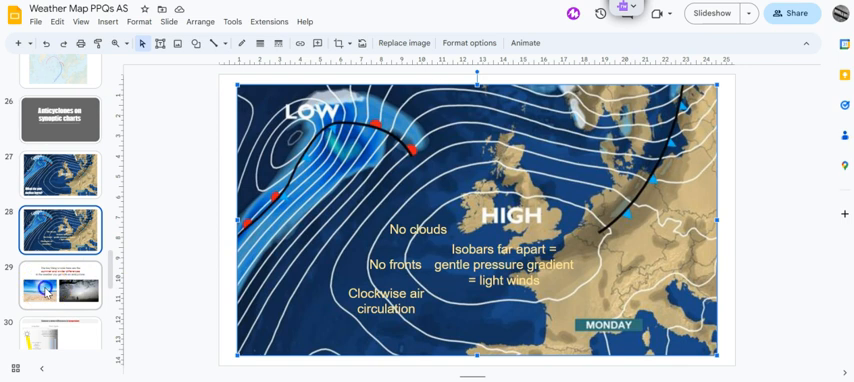
click(60, 280)
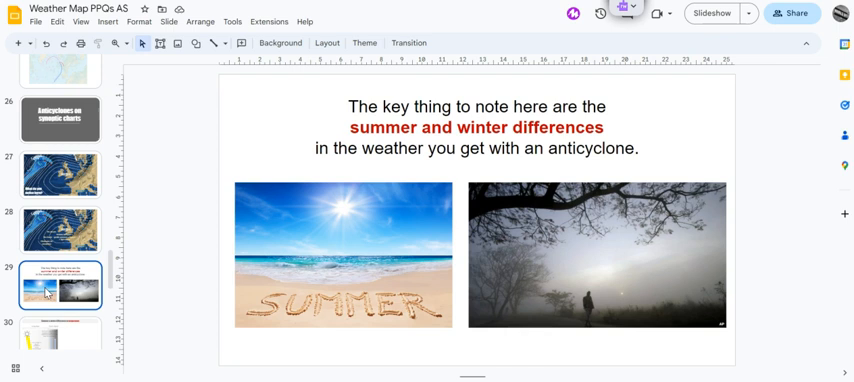
scroll(down, 3)
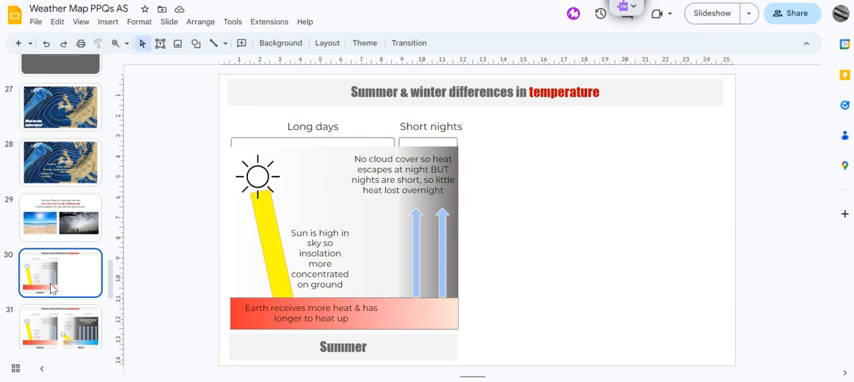
mouse_move(534, 184)
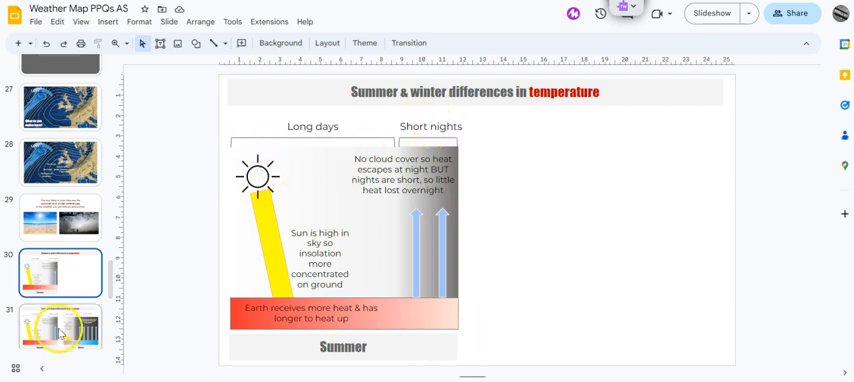
Show slide 31 adding the winter panel with low sun, short days and long nights.
click(60, 316)
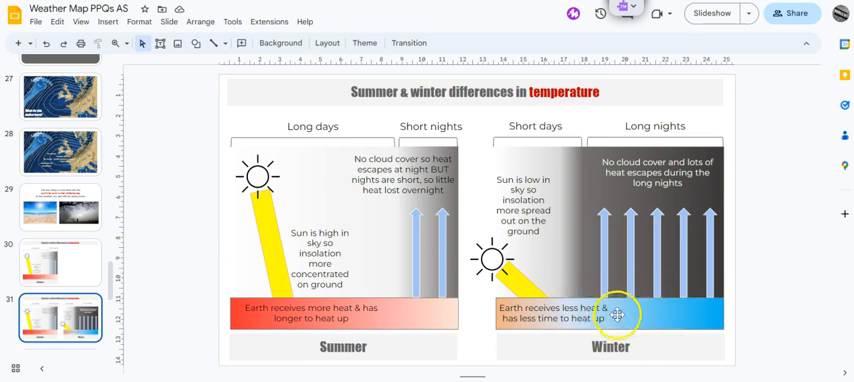
mouse_move(630, 230)
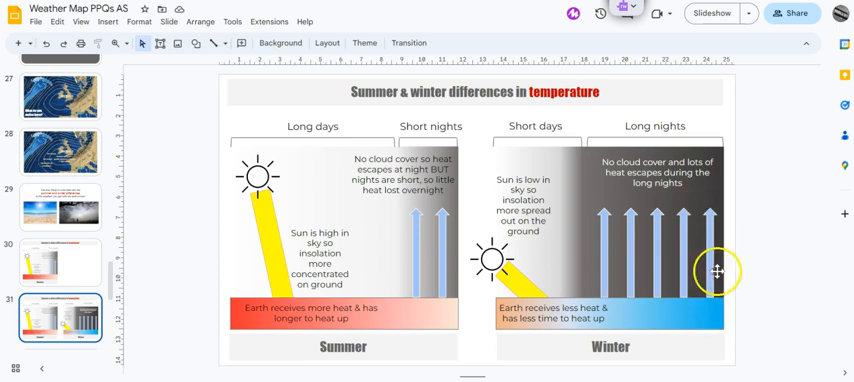
mouse_move(618, 230)
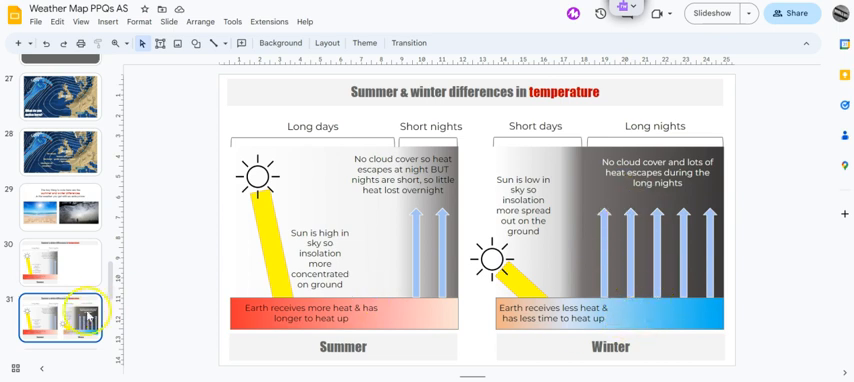
scroll(down, 3)
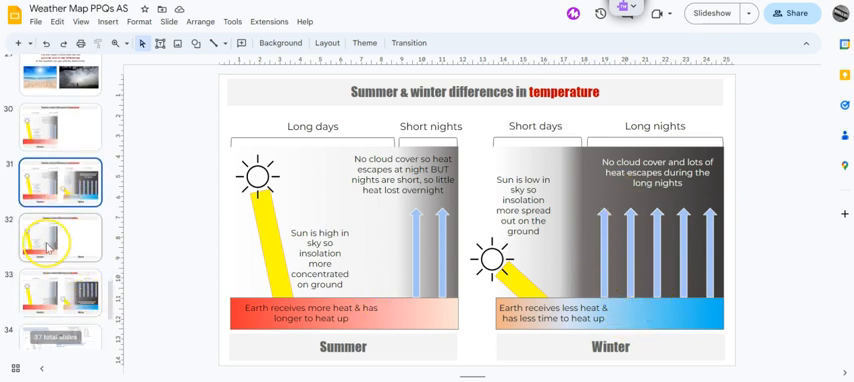
Show the humidity differences slide and highlight the winter frost and fog explanation.
click(58, 236)
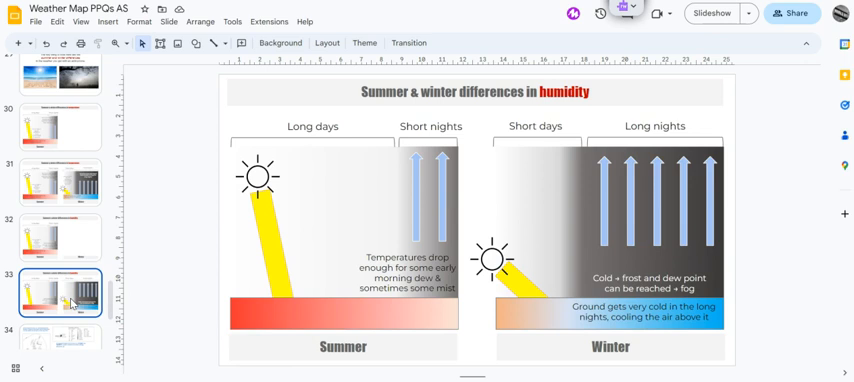
mouse_move(596, 120)
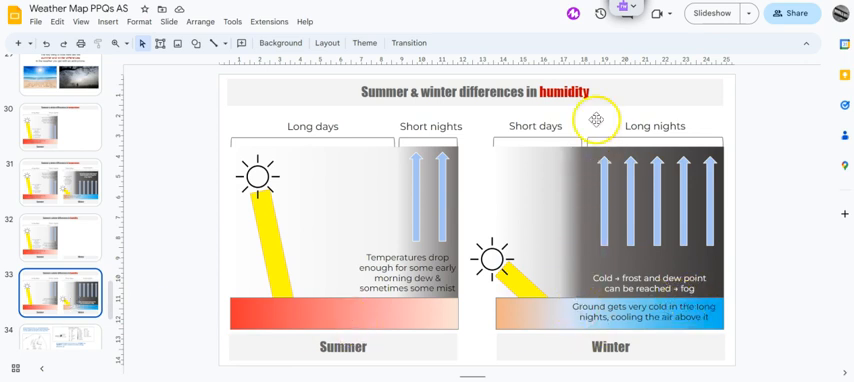
mouse_move(716, 276)
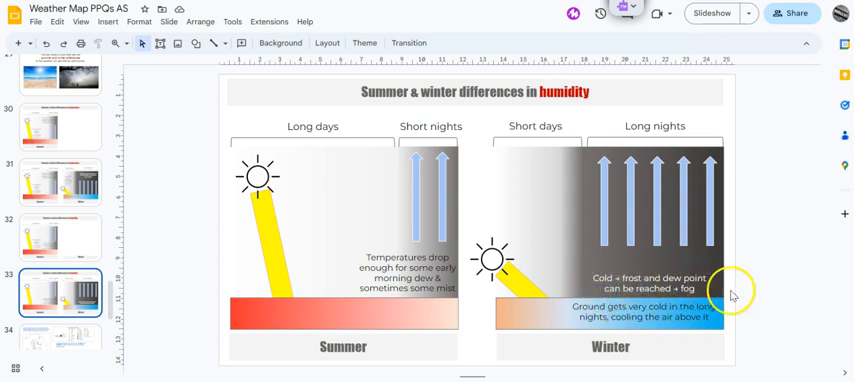
click(640, 278)
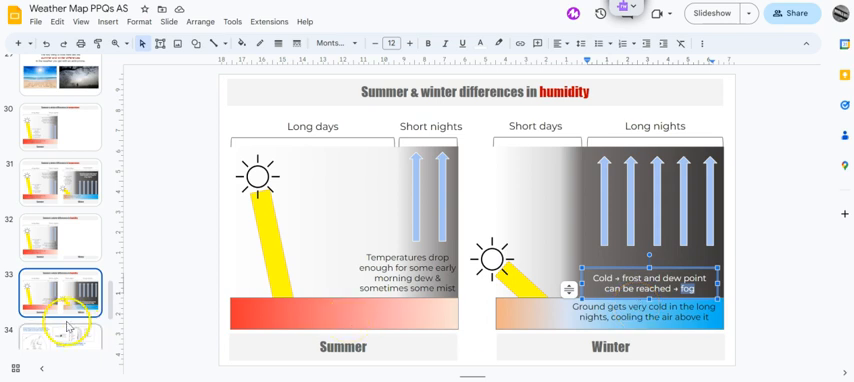
Move down the filmstrip to the 2022 British Isles map question slide.
scroll(down, 3)
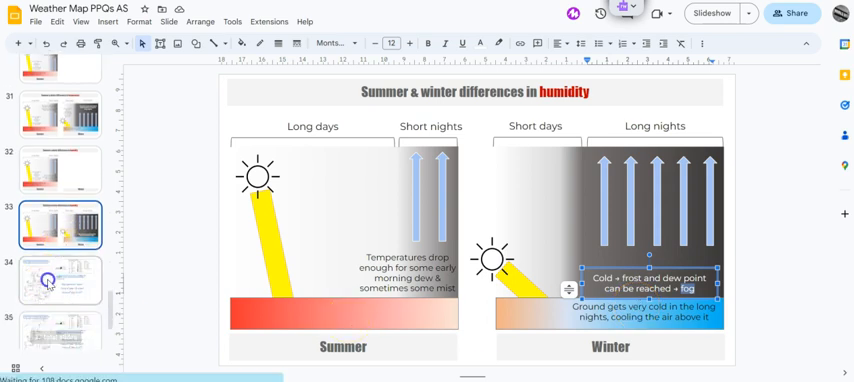
click(58, 278)
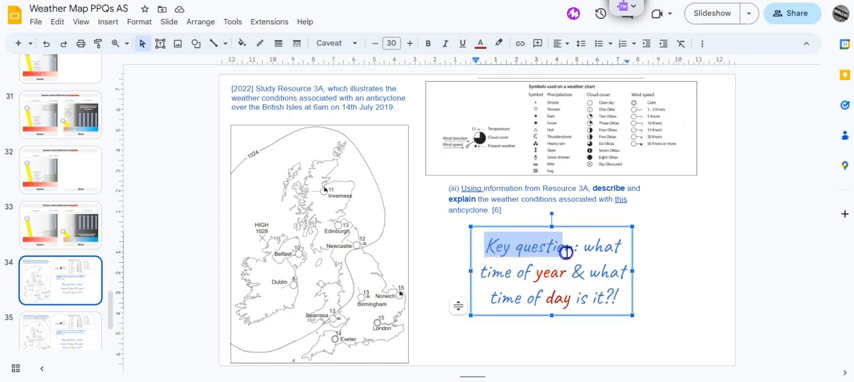
Pick out the word 'year' in the key question before revealing 'Early morning summer anticyclone'.
double_click(544, 272)
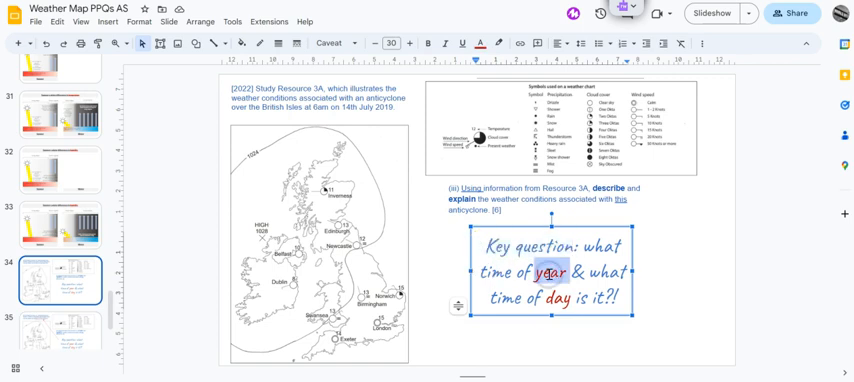
scroll(up, 3)
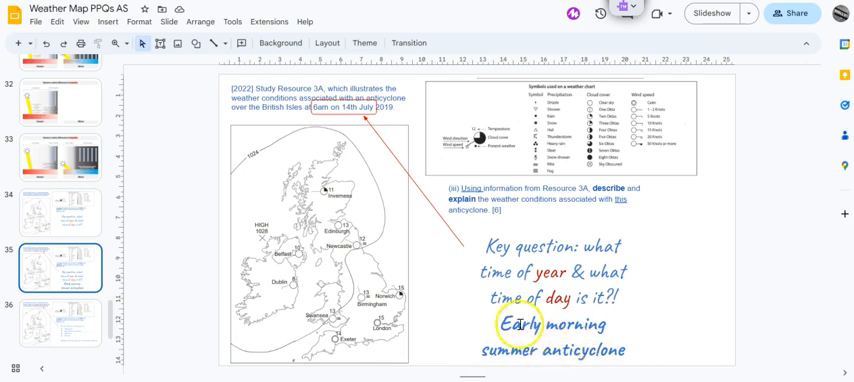
Move to the slide listing temperature, wind speed and direction, cloud cover and pressure.
click(60, 322)
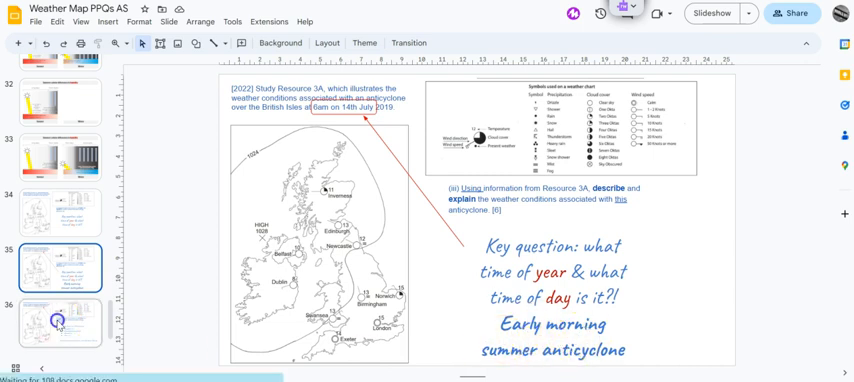
click(66, 326)
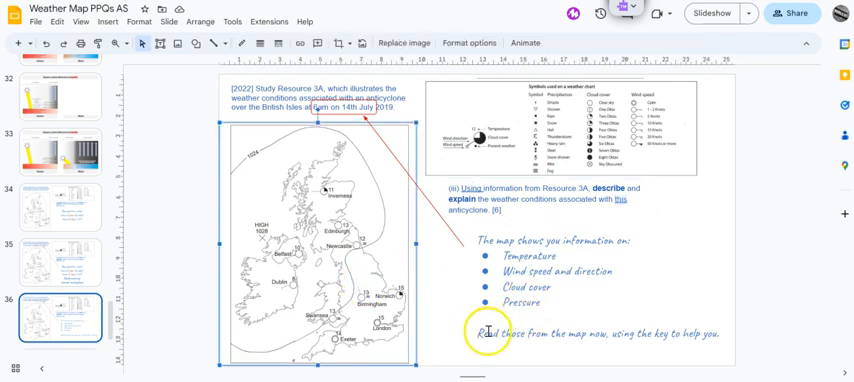
click(600, 272)
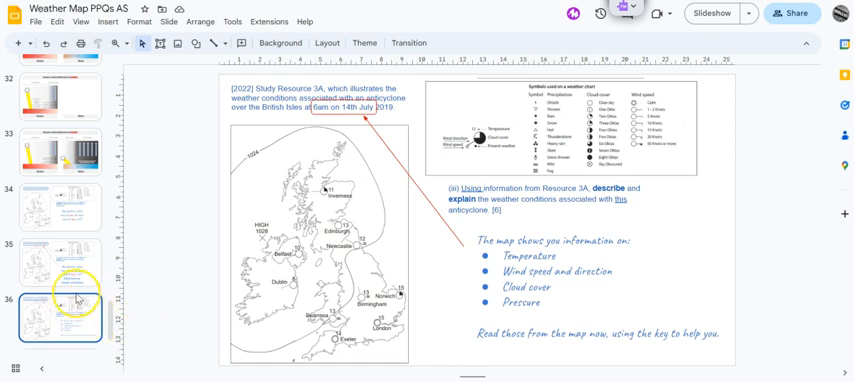
scroll(down, 3)
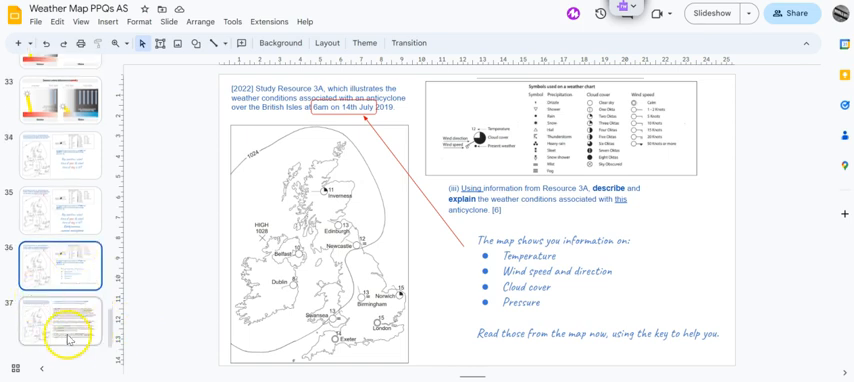
click(68, 338)
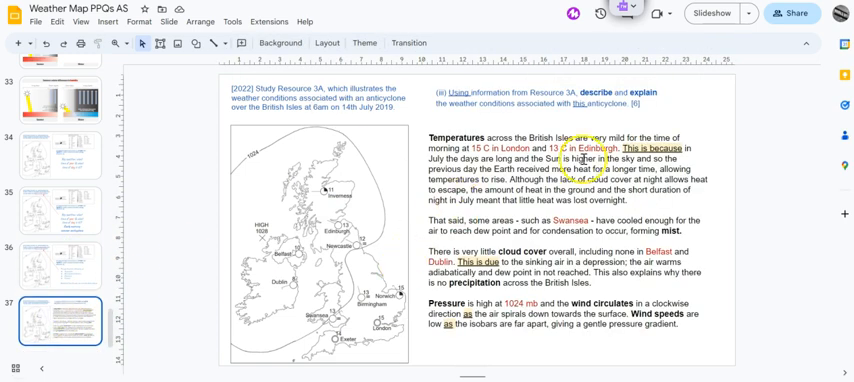
click(550, 102)
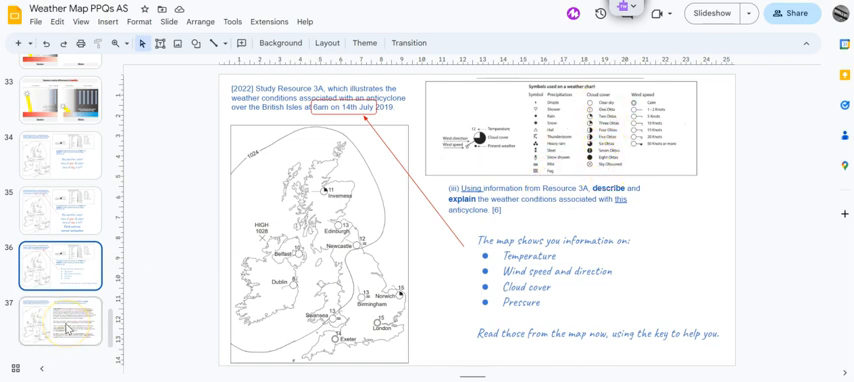
Show the model answer describing temperatures, cloud cover, pressure and winds across the British Isles.
click(66, 320)
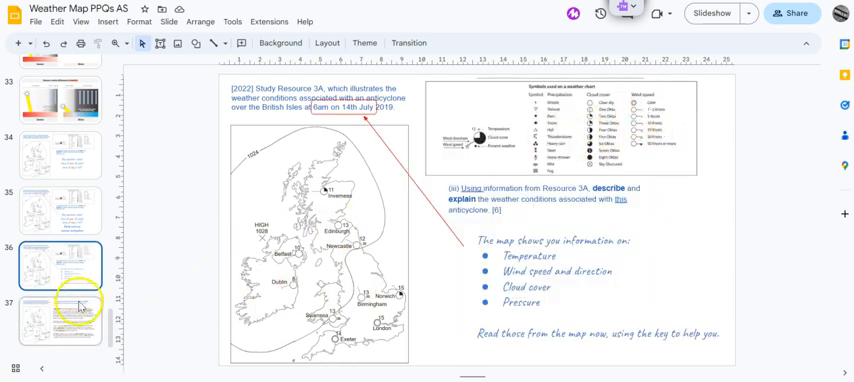
click(70, 316)
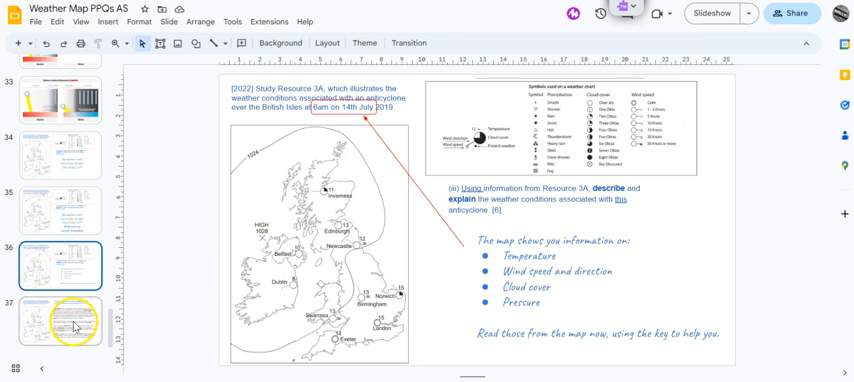
click(76, 328)
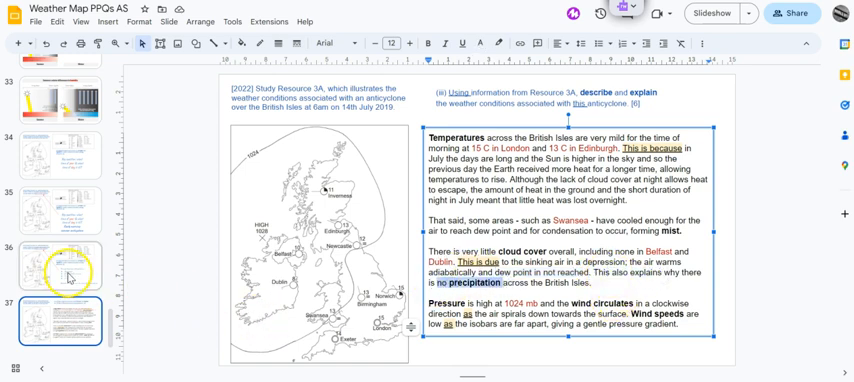
click(56, 266)
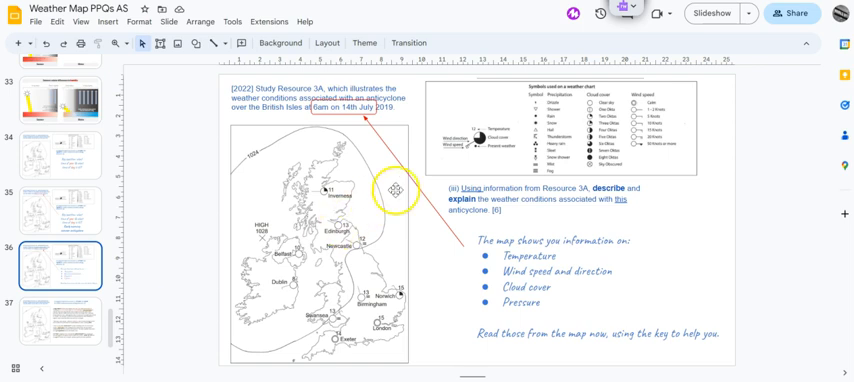
drag(394, 196, 520, 136)
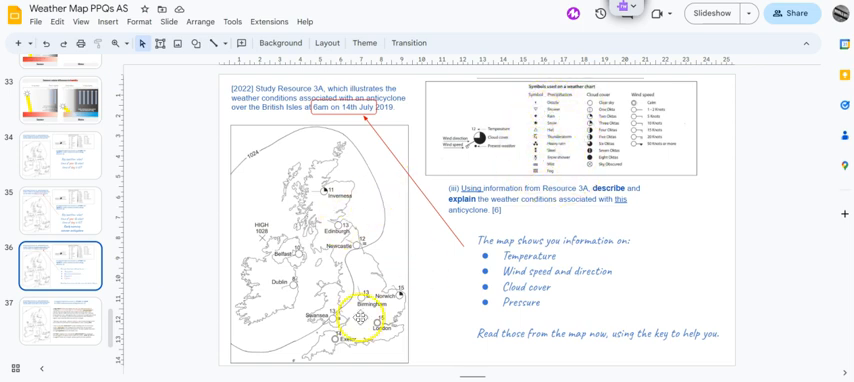
click(64, 308)
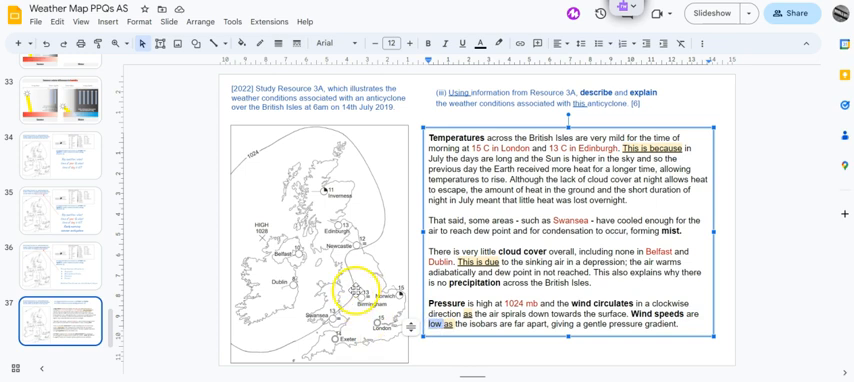
Highlight the gentle pressure gradient phrase, then return to the summer and winter differences slide.
click(64, 244)
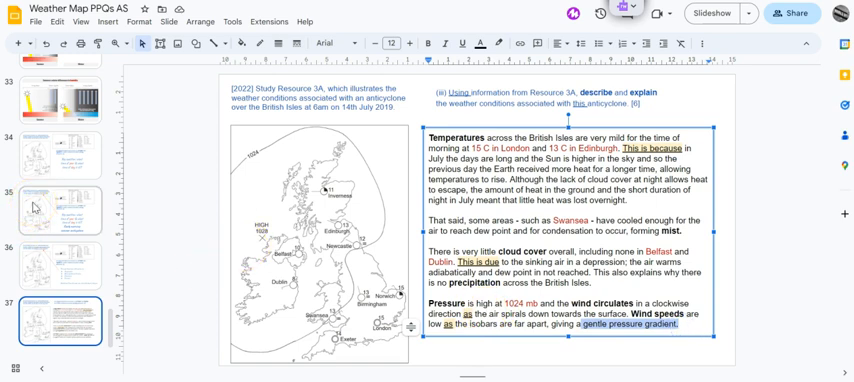
scroll(up, 3)
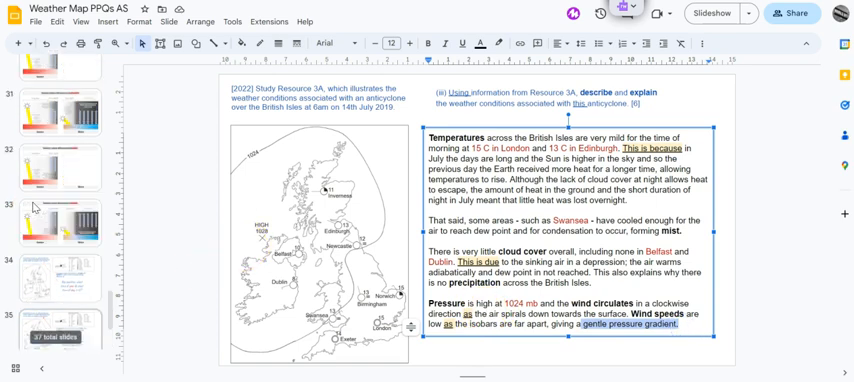
click(60, 162)
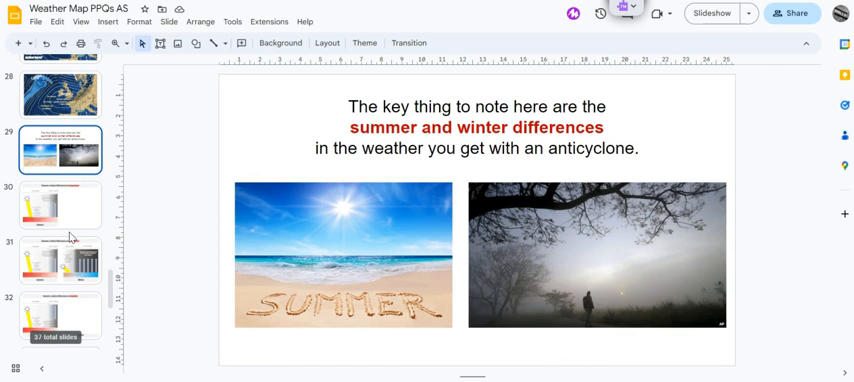
Pass the temperature slide to the humidity slide and highlight winter's cold, frost, dew point and fog note.
click(60, 192)
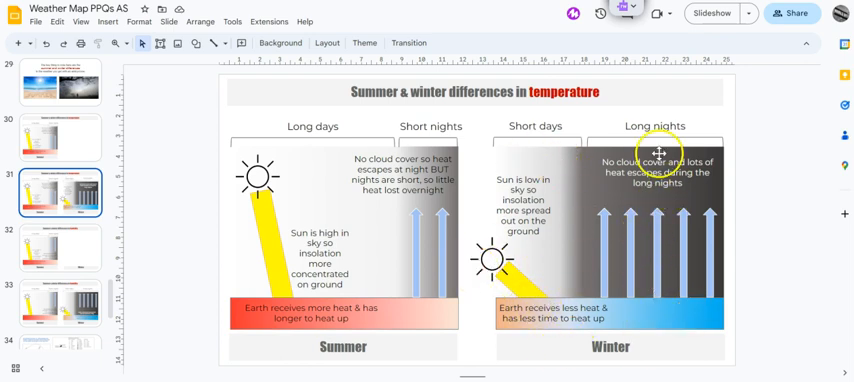
click(60, 236)
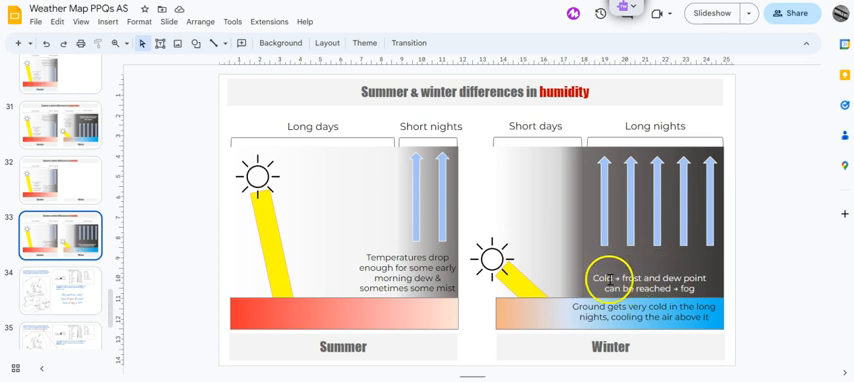
click(628, 278)
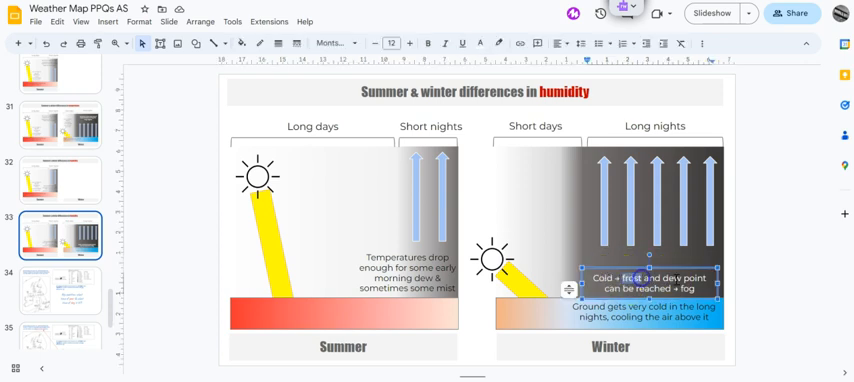